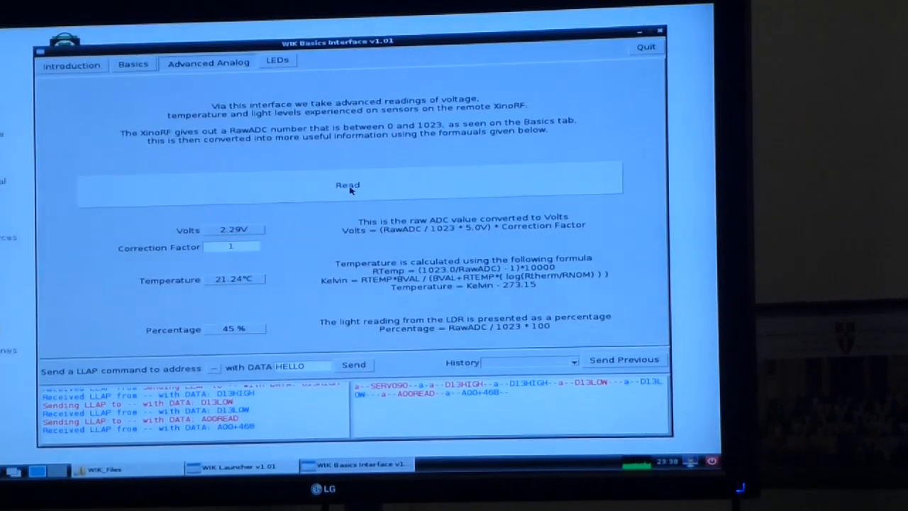
- Request a fresh analog reading, updating to 2.27 V, 20.98 °C and 45% light
{"action": "left_click", "coordinate": [346, 185]}
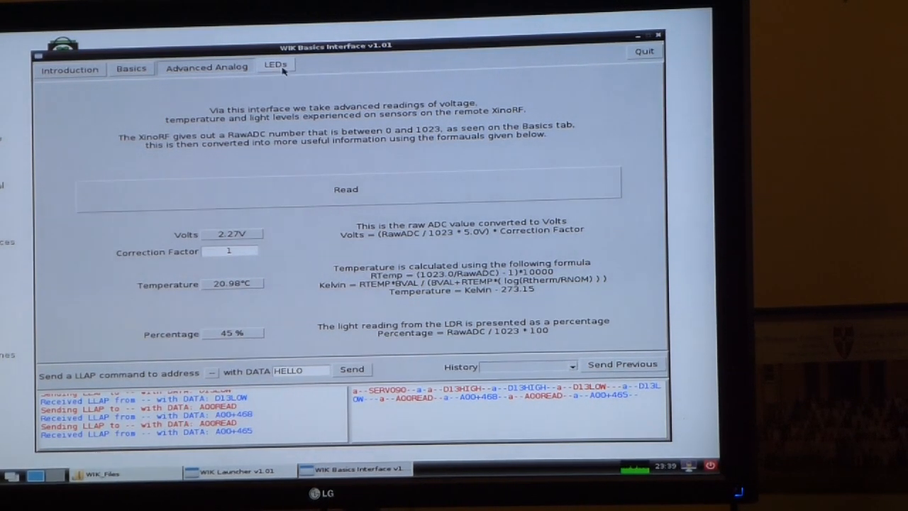
- Show the LEDs page with traffic-light controls for D13, D11, D06 and scanning settings
{"action": "left_click", "coordinate": [275, 68]}
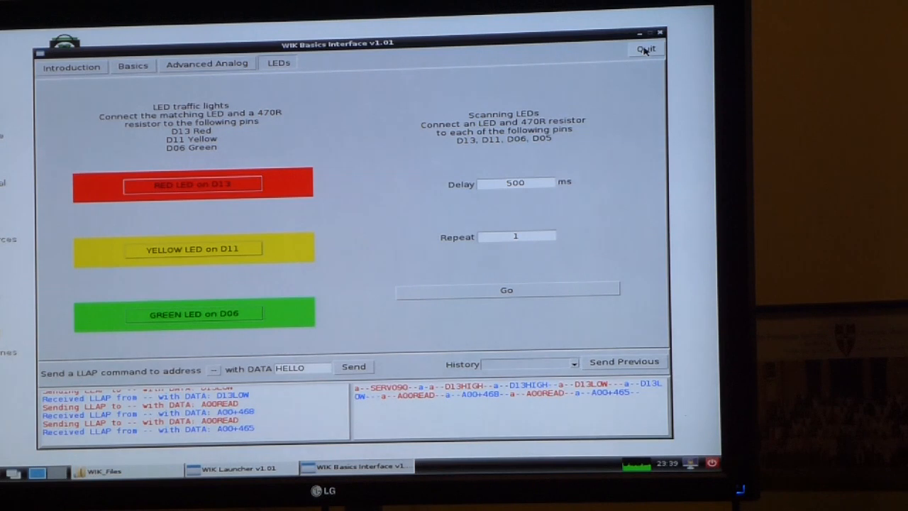
- Quit the Basics interface and launch the Graphs application from the launcher list
{"action": "left_click", "coordinate": [645, 49]}
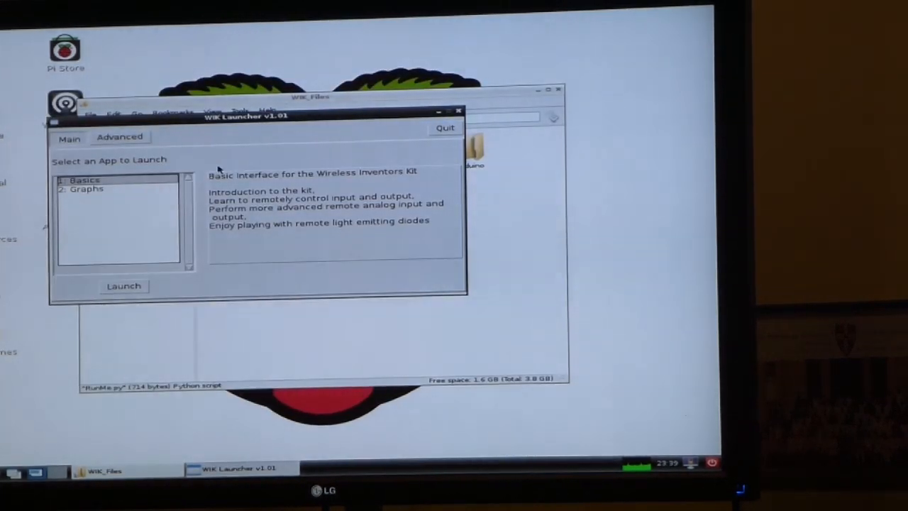
{"action": "left_click", "coordinate": [87, 189]}
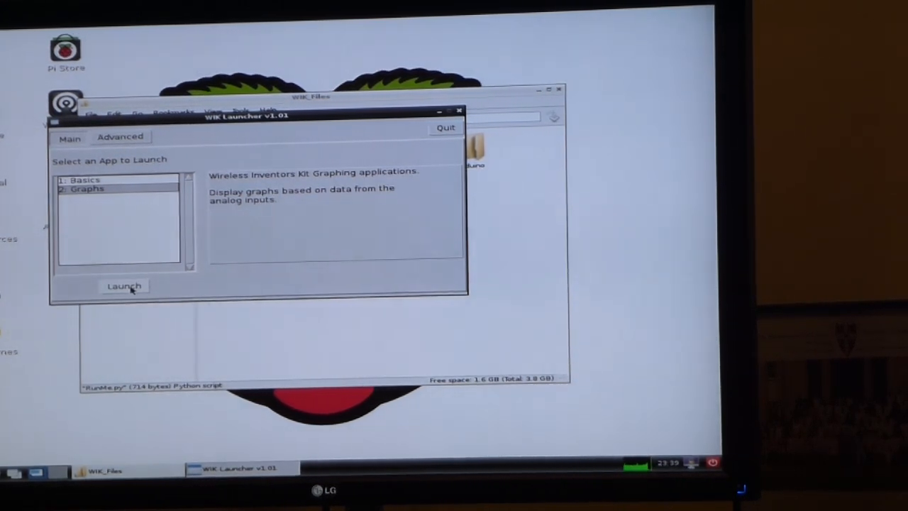
{"action": "left_click", "coordinate": [125, 286]}
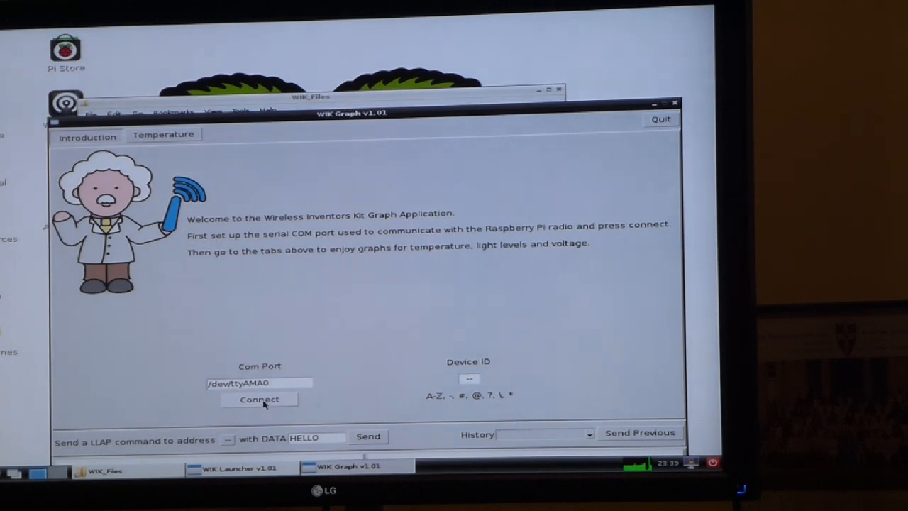
- Connect on /dev/ttyAMA0 and start the live Temperature graph, first sample A00+464
{"action": "left_click", "coordinate": [259, 399]}
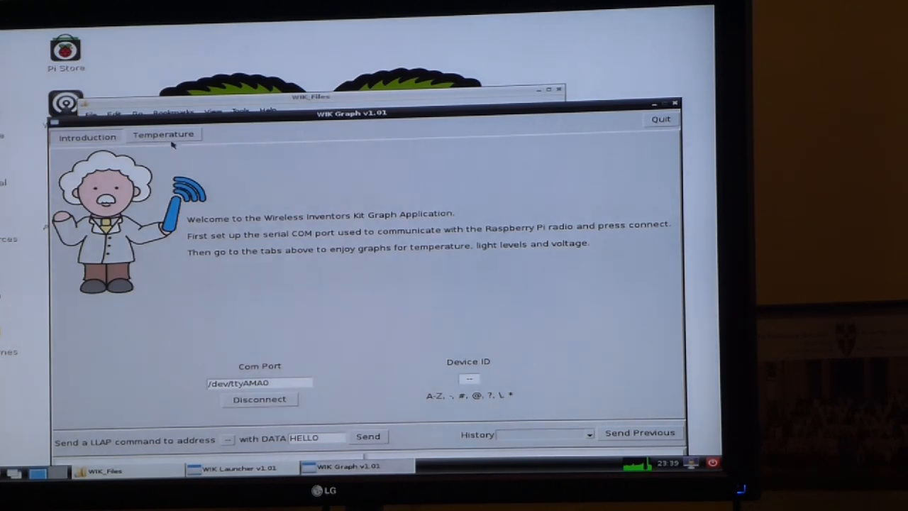
{"action": "left_click", "coordinate": [163, 135]}
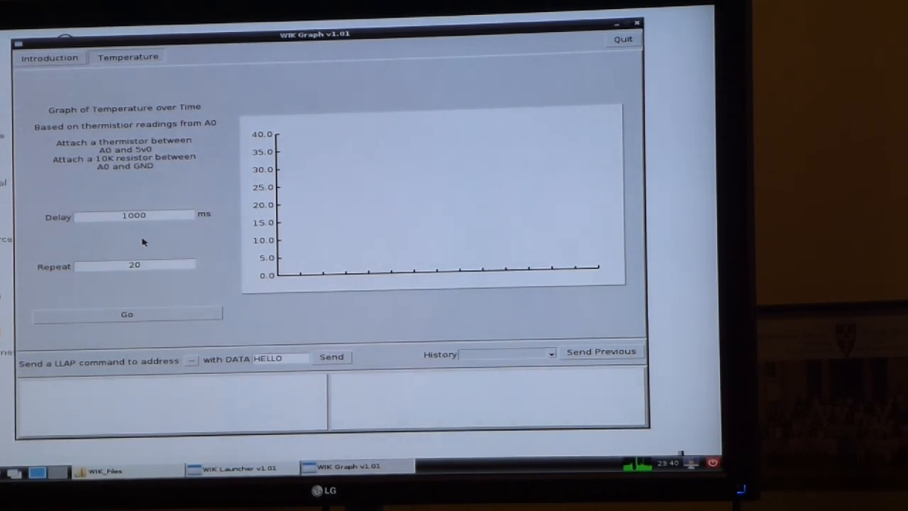
{"action": "left_click", "coordinate": [126, 314]}
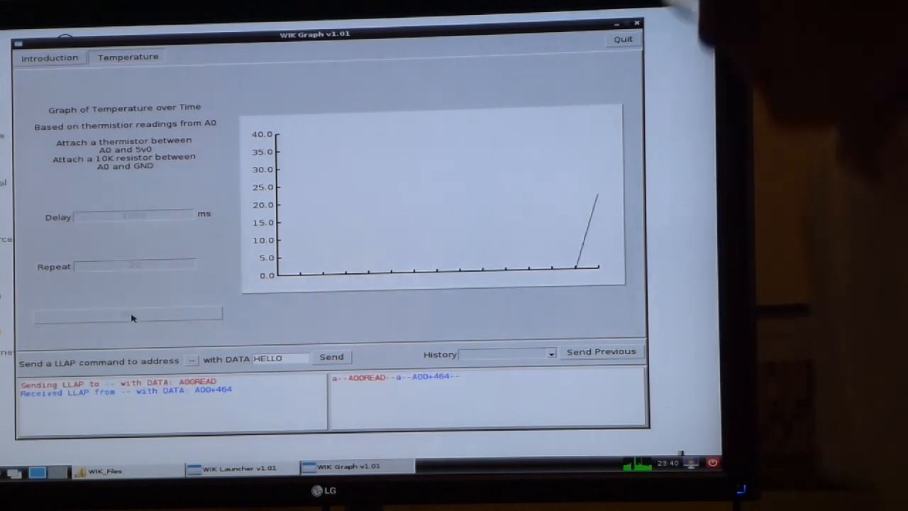